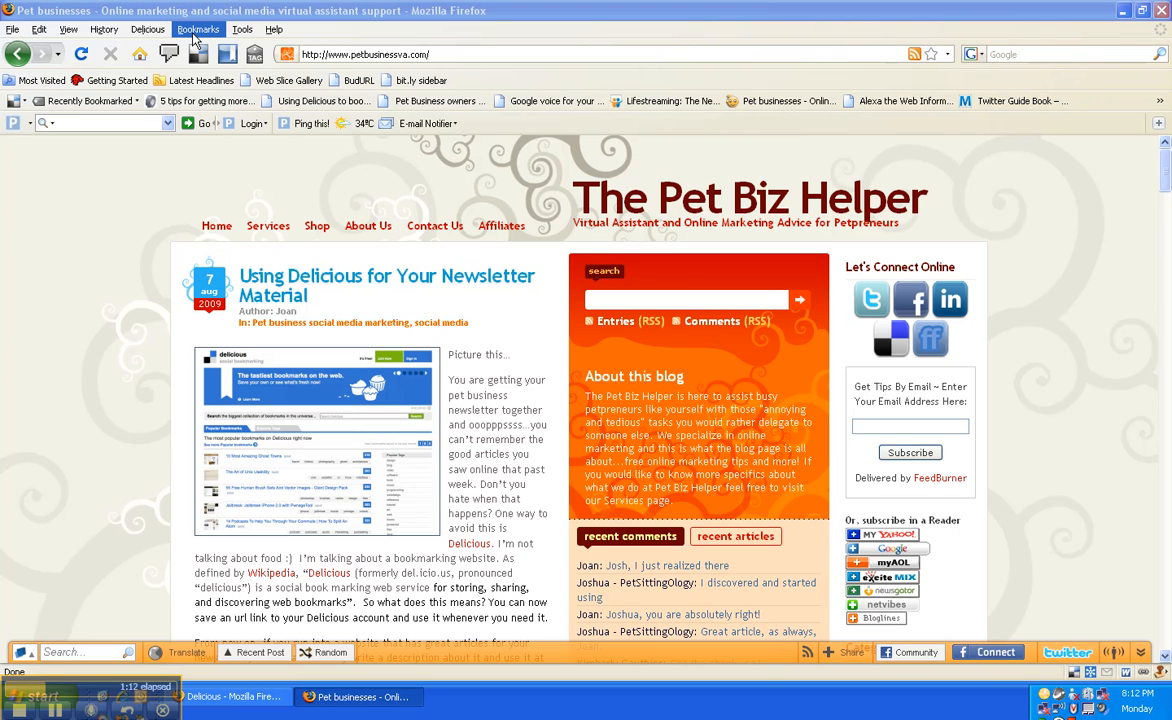
pyautogui.moveTo(368, 224)
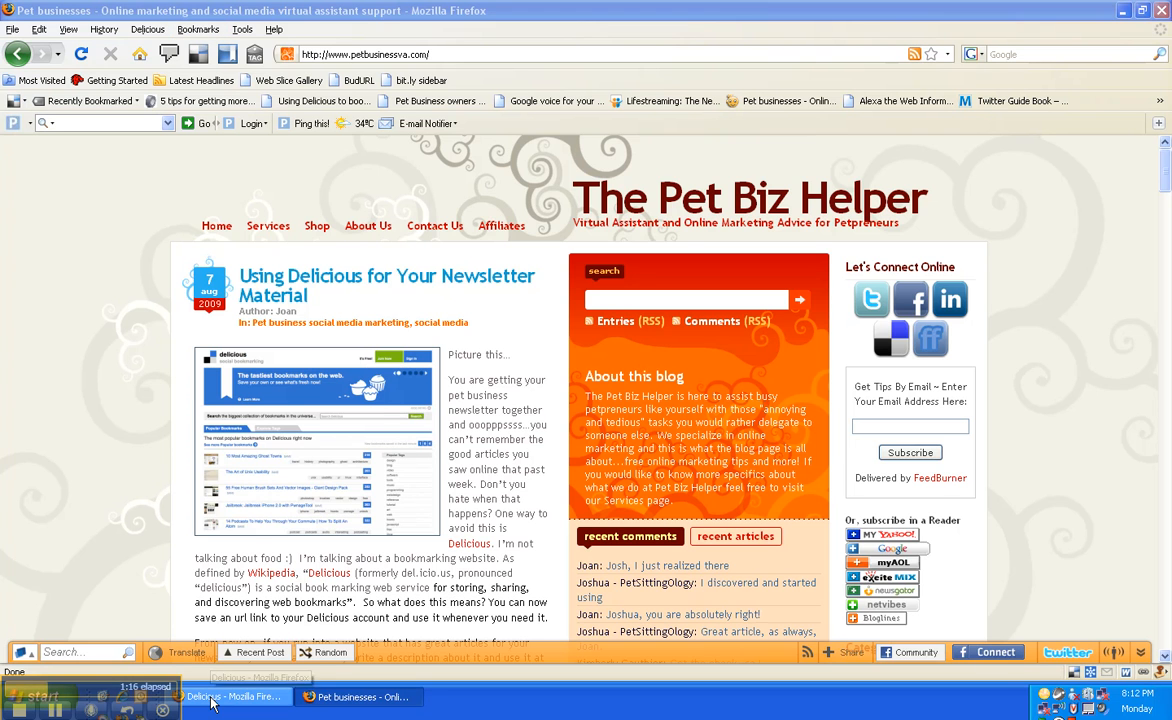
# Launch Delicious from the Bookmarks Toolbar so its home page and bookmarks page load in new tabs
pyautogui.click(236, 696)
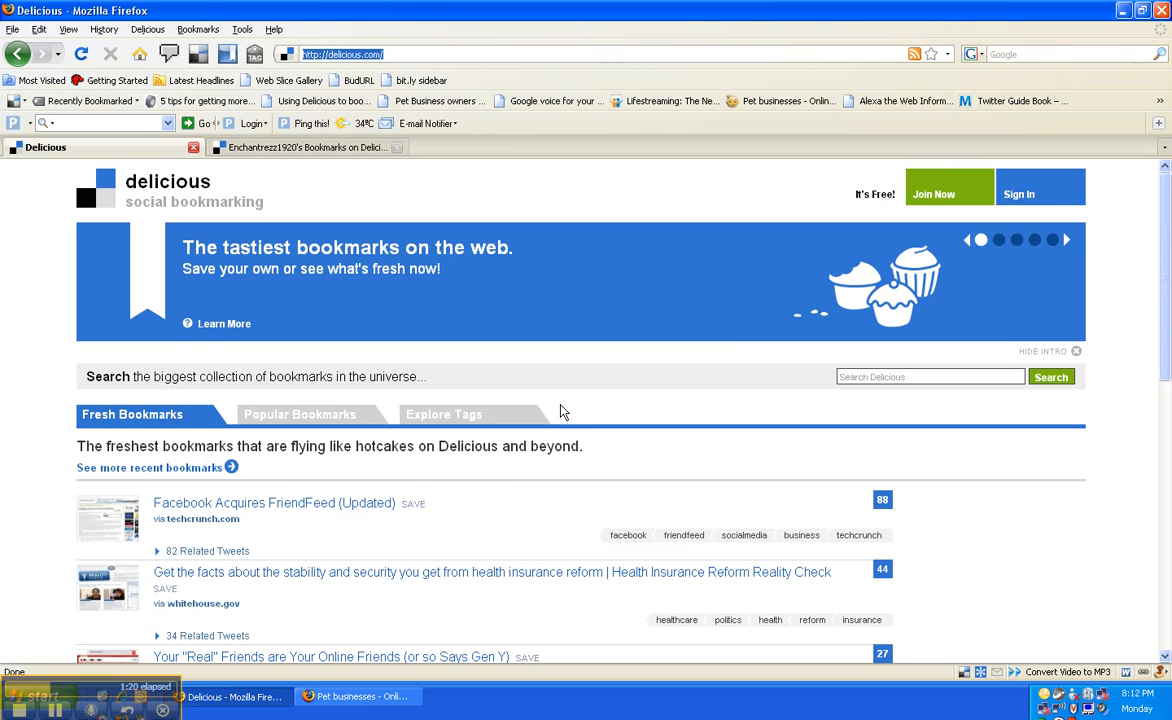
pyautogui.moveTo(1018, 194)
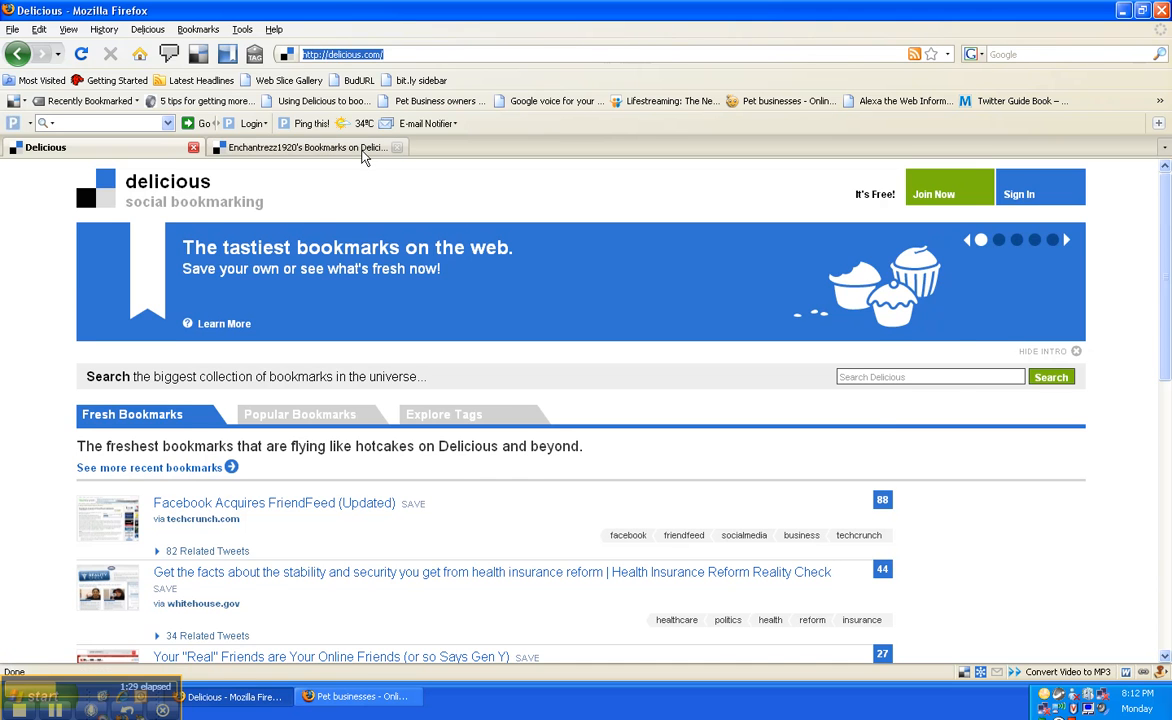
# Show Enchantrezz1920's Bookmarks page and scroll through the recently saved bookmarks and tags
pyautogui.click(300, 148)
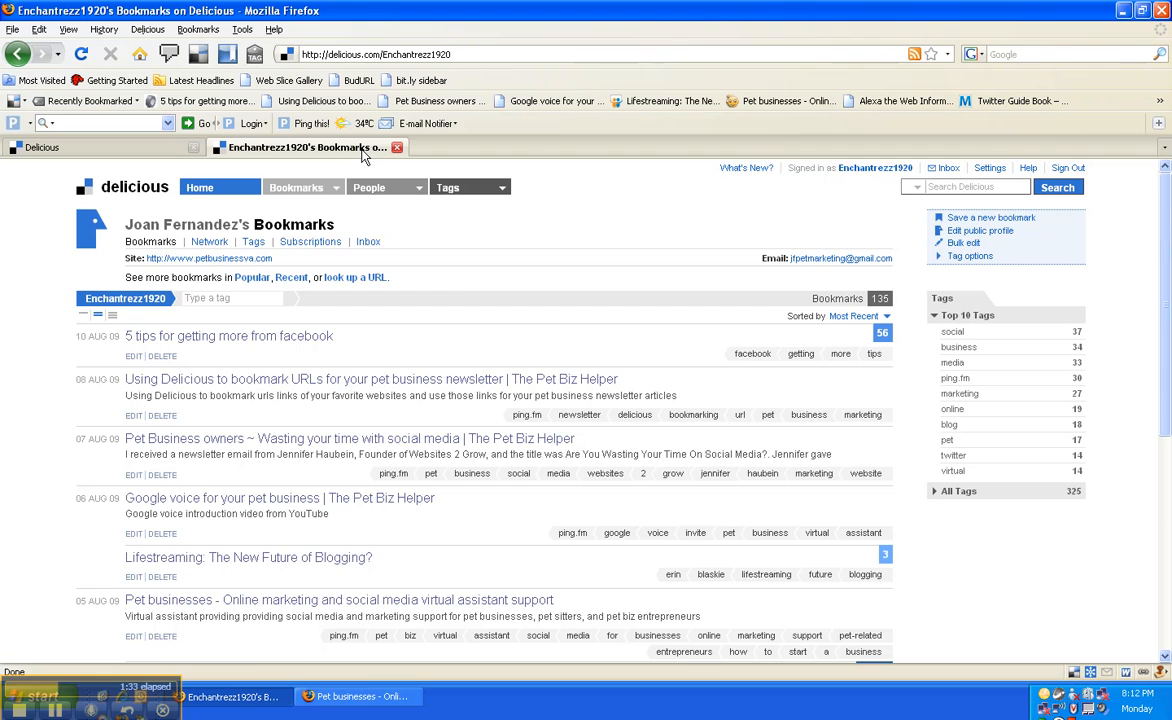
pyautogui.scroll(-3)
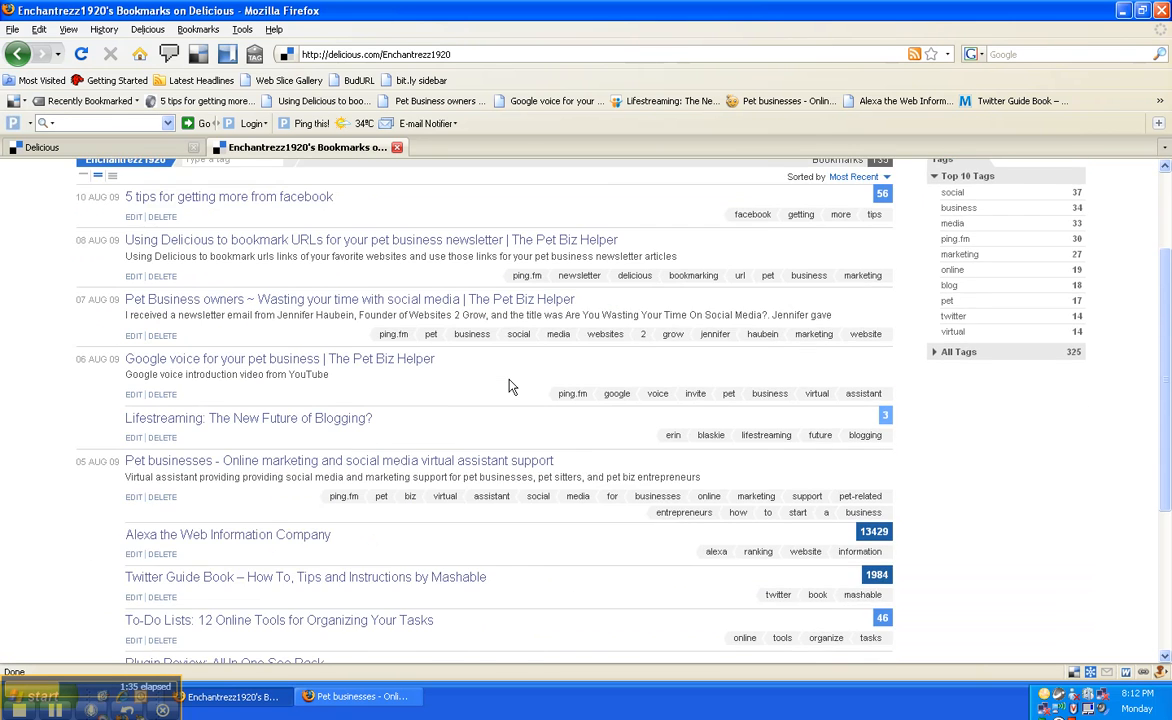
pyautogui.scroll(-3)
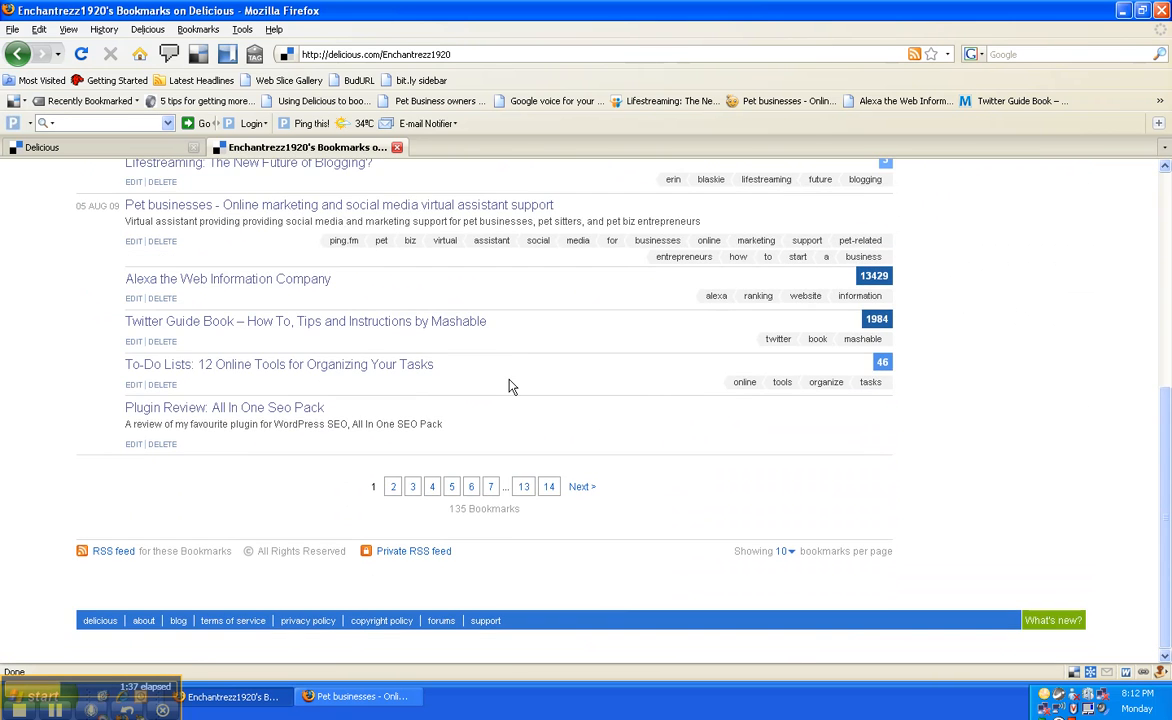
pyautogui.moveTo(472, 564)
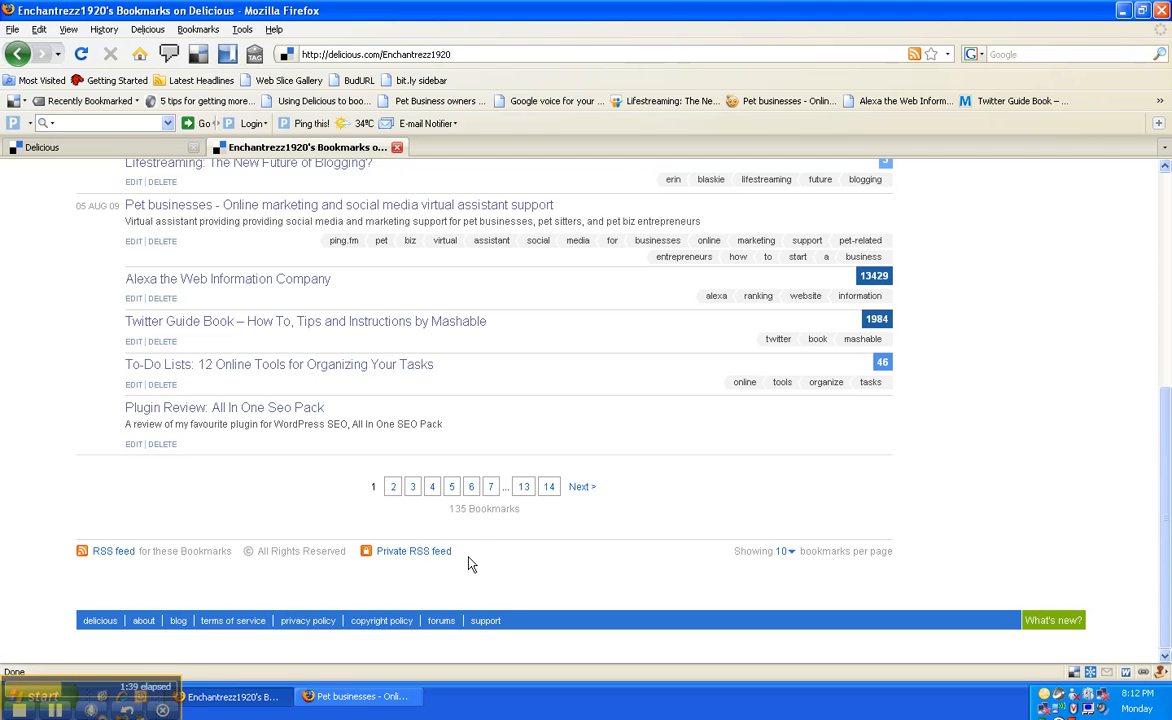
pyautogui.moveTo(684, 532)
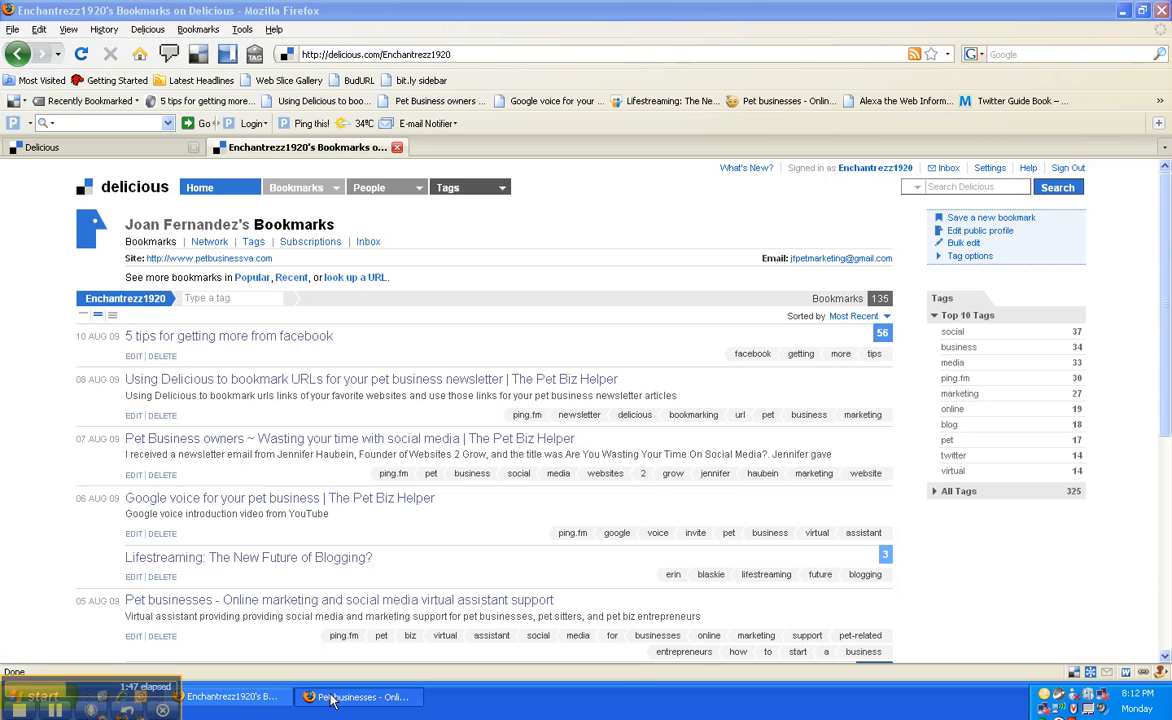
# Copy the Pet Biz Helper newsletter article's URL from the blog tab's address bar
pyautogui.click(358, 696)
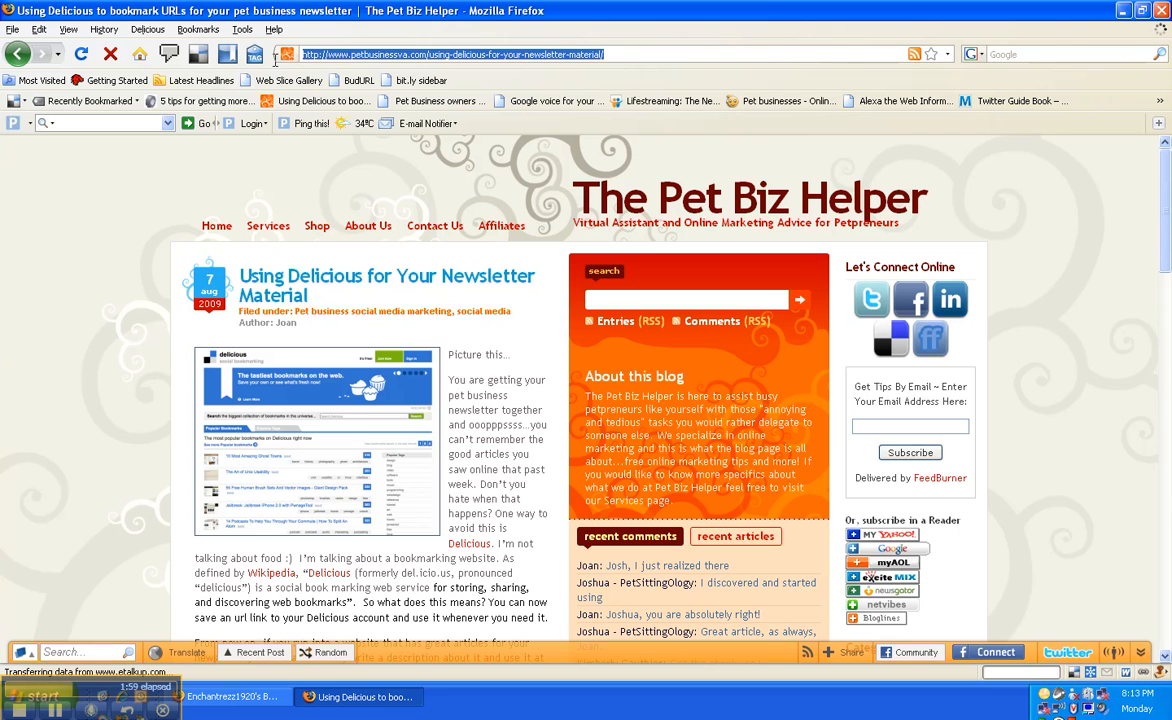
pyautogui.rightClick(450, 54)
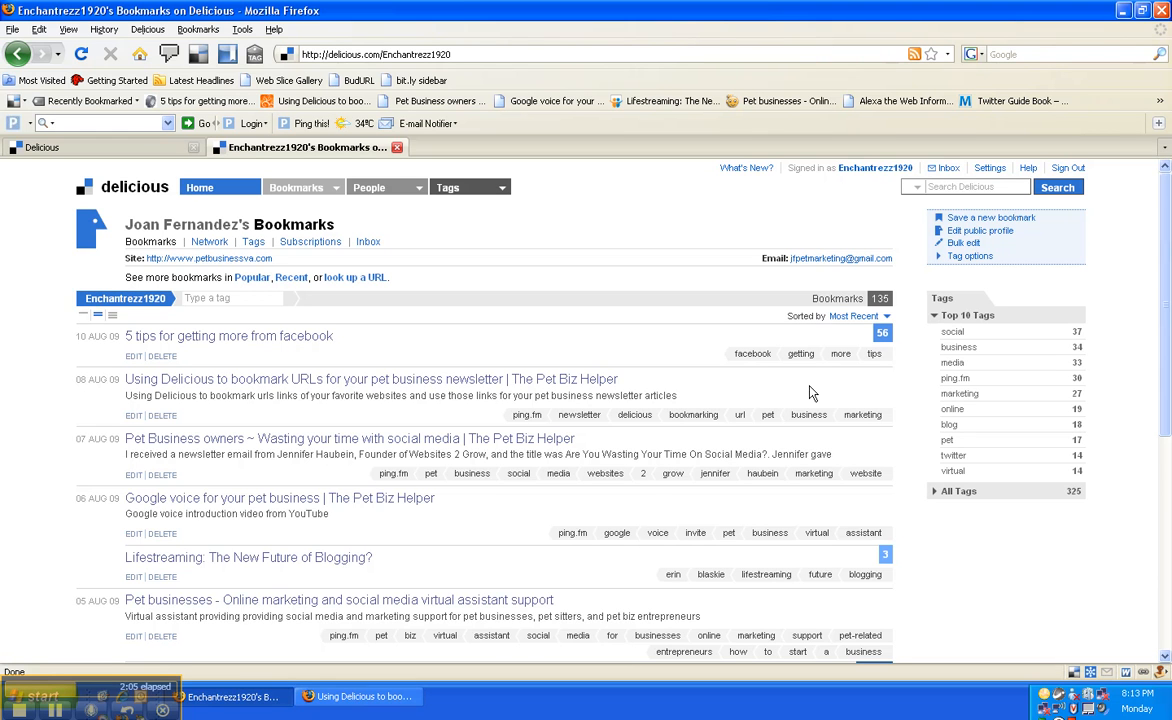
pyautogui.moveTo(992, 218)
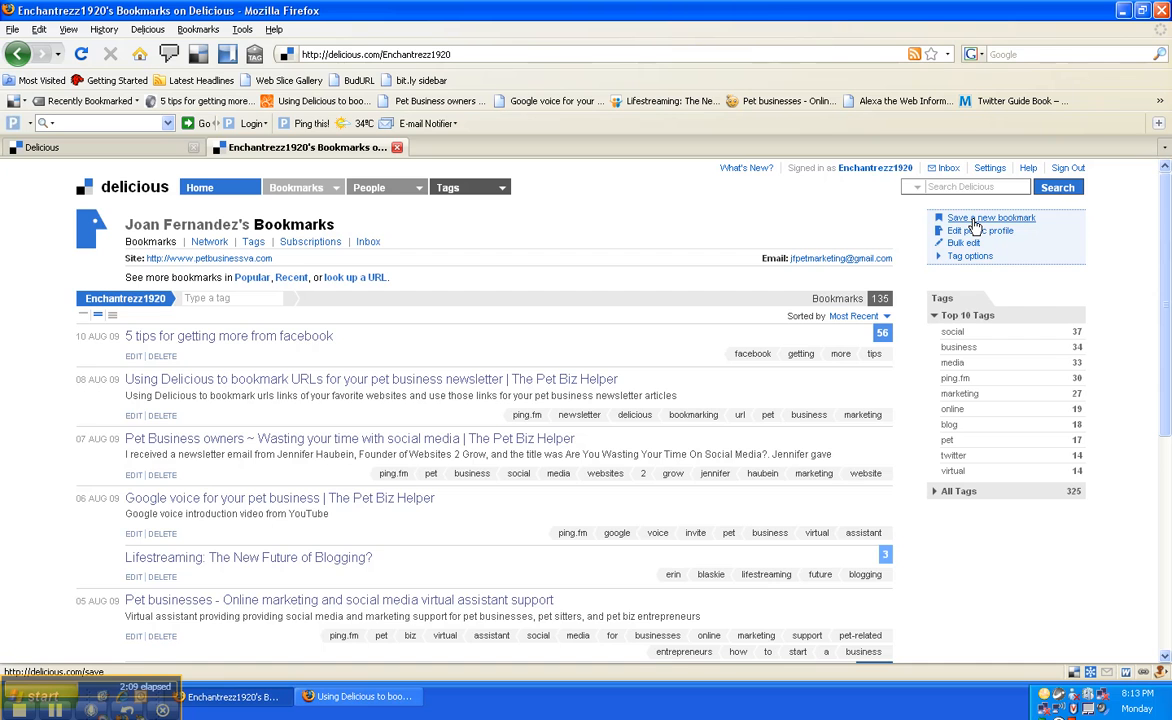
# Paste the article URL into Delicious's Save a new bookmark form and submit it with Next
pyautogui.click(992, 216)
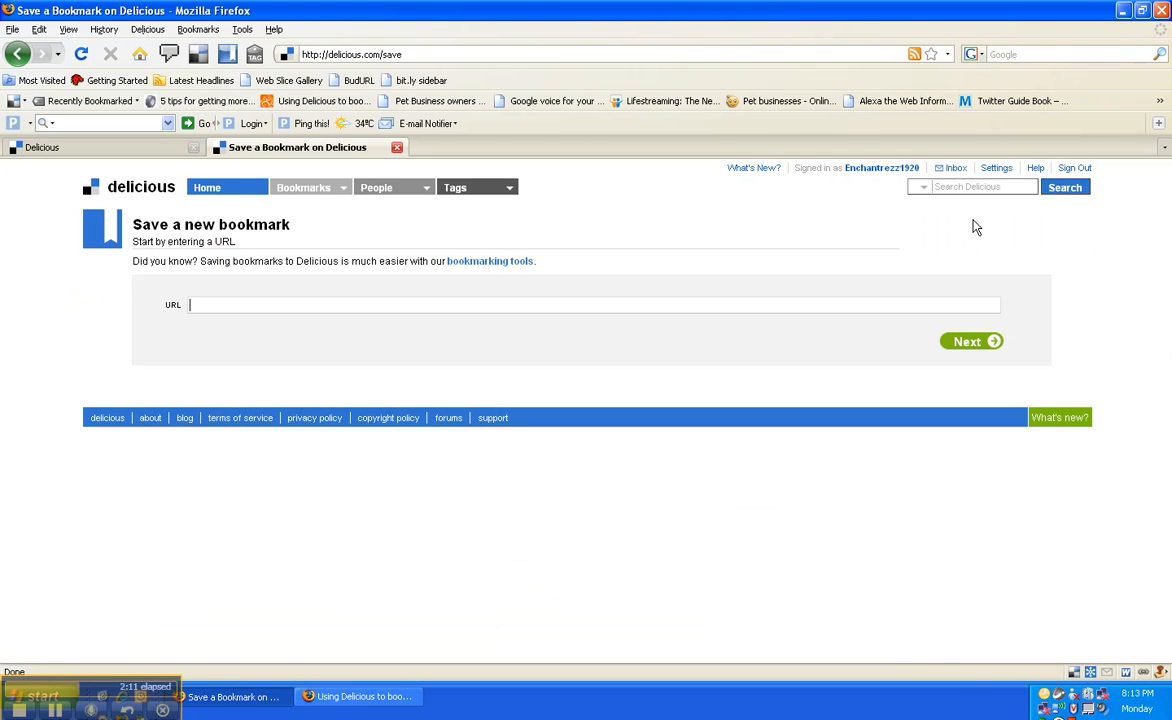
pyautogui.rightClick(244, 304)
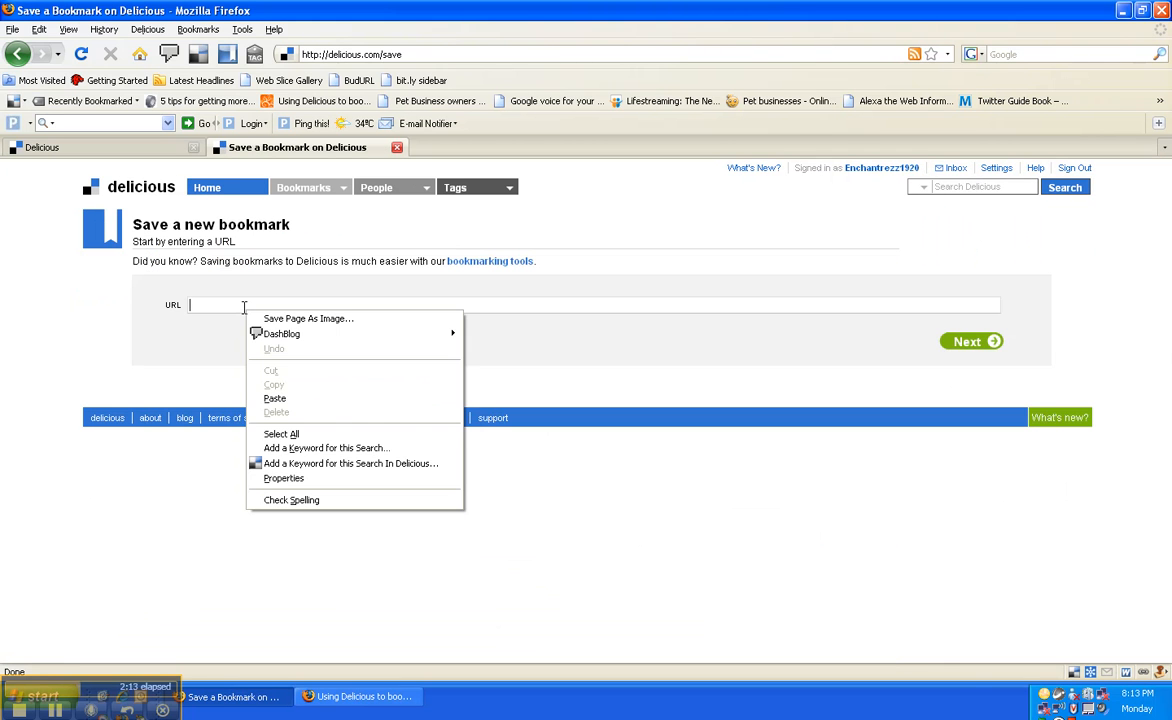
pyautogui.click(274, 398)
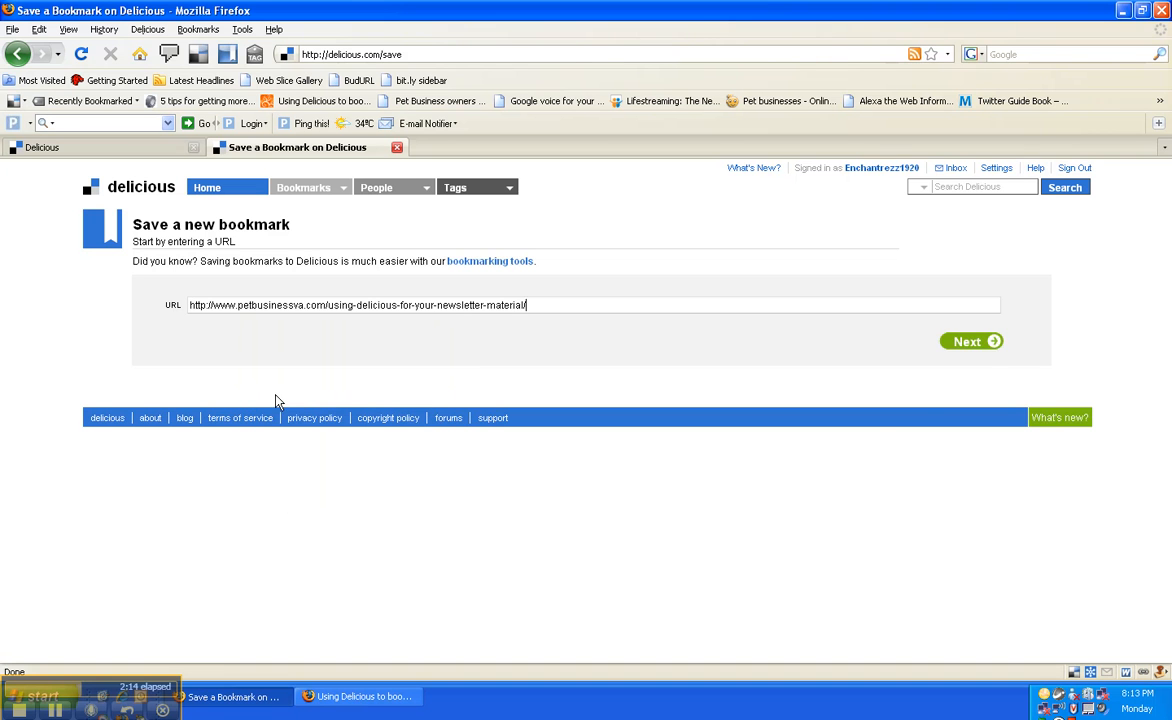
pyautogui.click(970, 340)
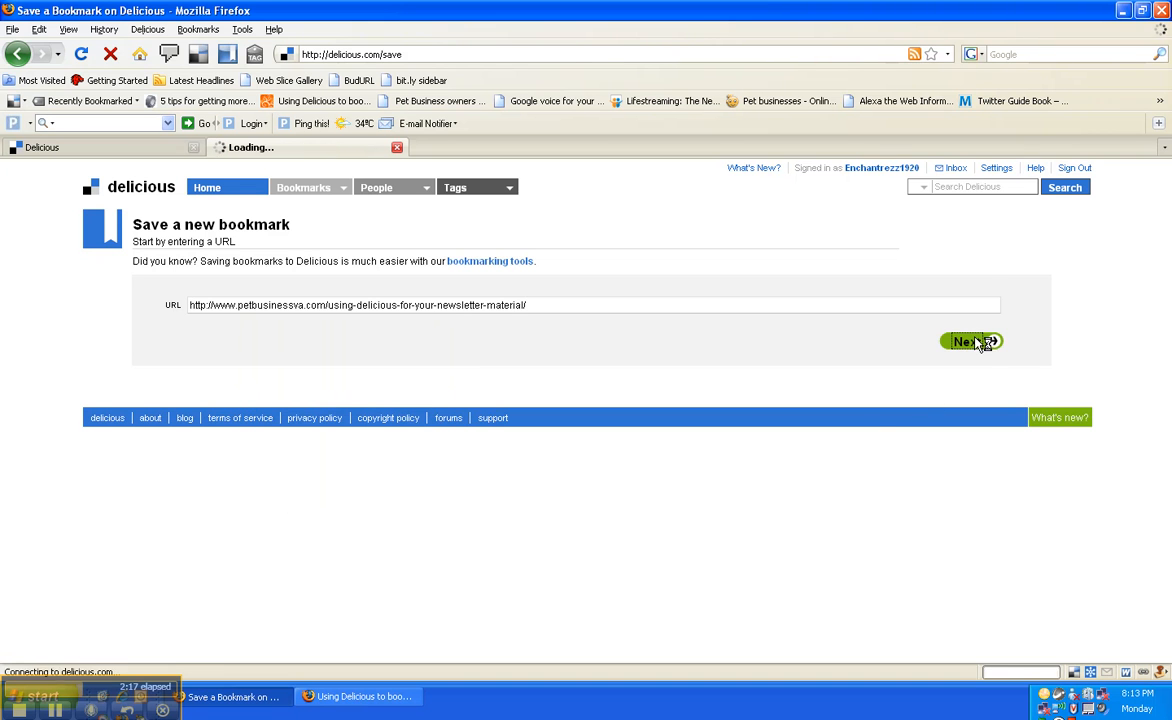
# Save the bookmark with its title, notes and tags newsletter, delicious, bookmarking and marketing
pyautogui.click(970, 340)
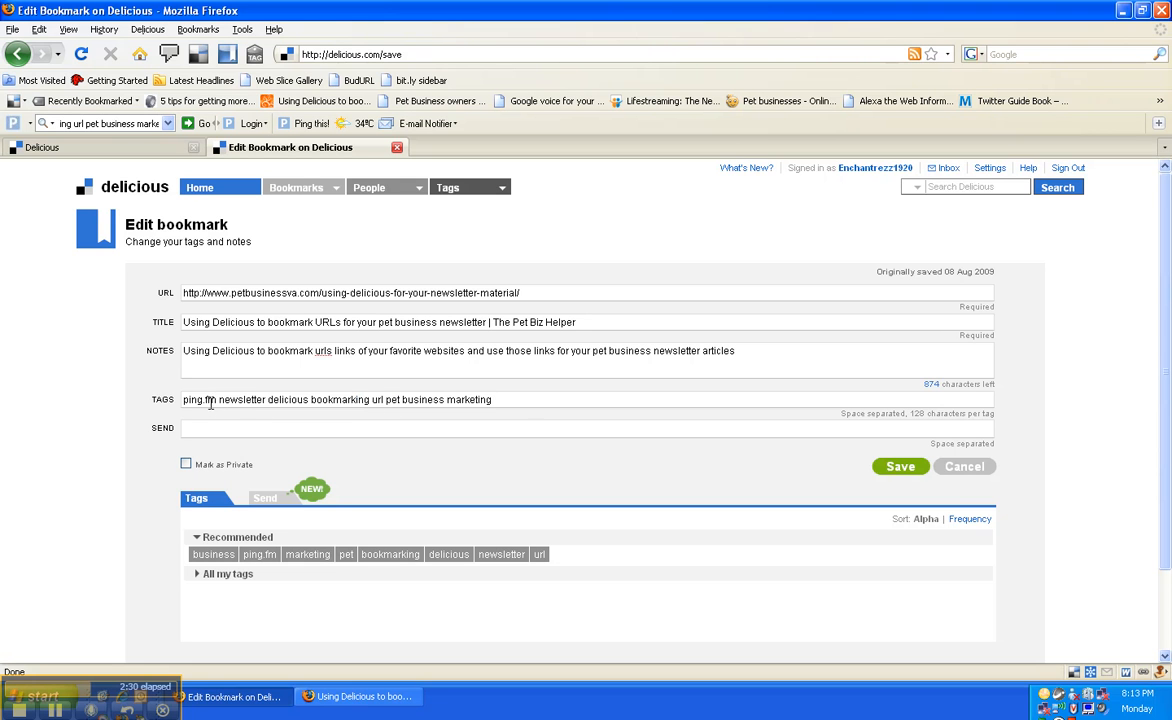
pyautogui.moveTo(314, 400)
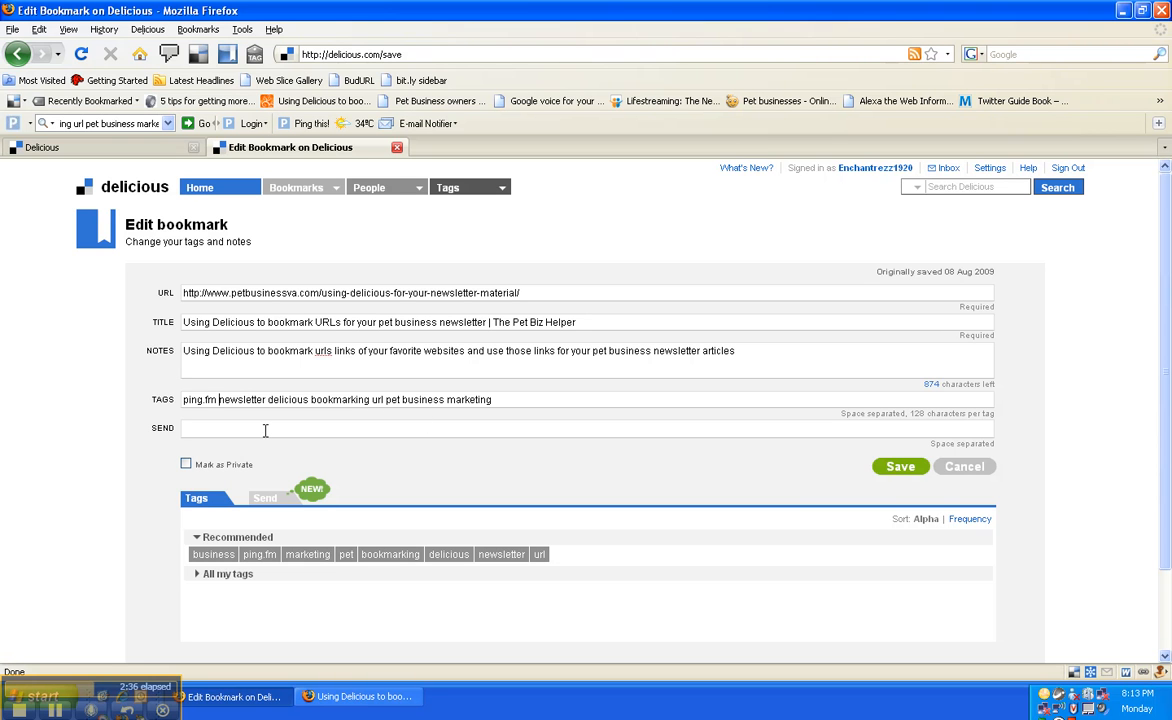
pyautogui.moveTo(884, 428)
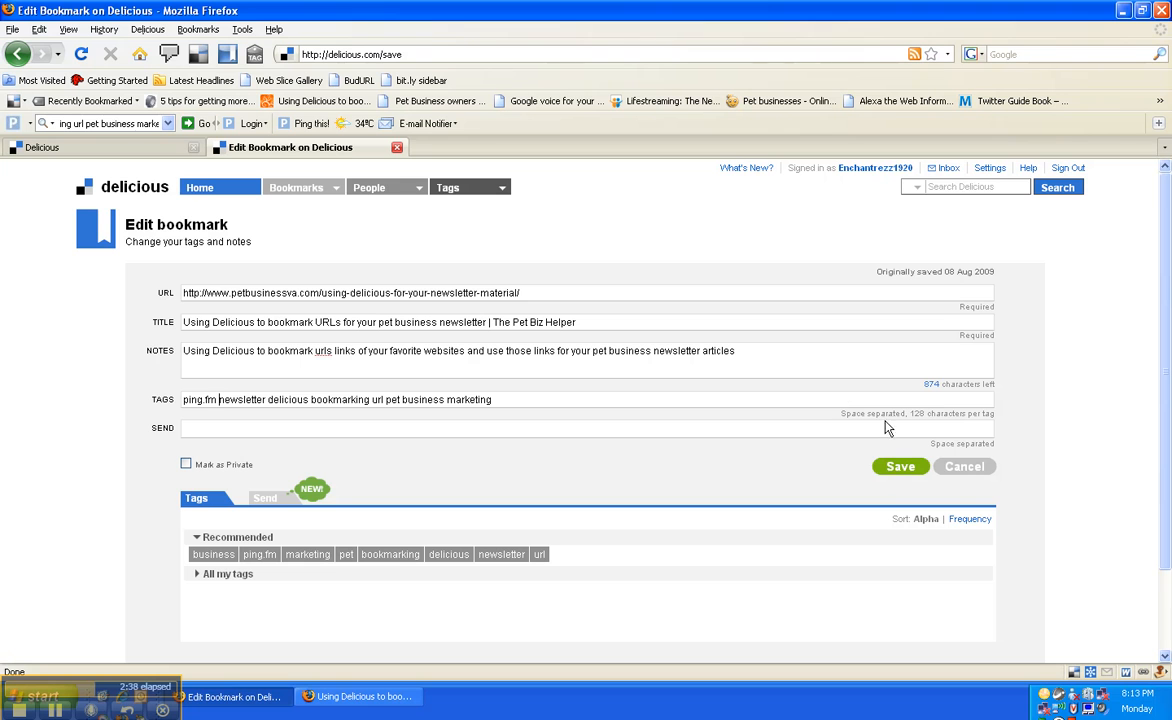
pyautogui.moveTo(884, 418)
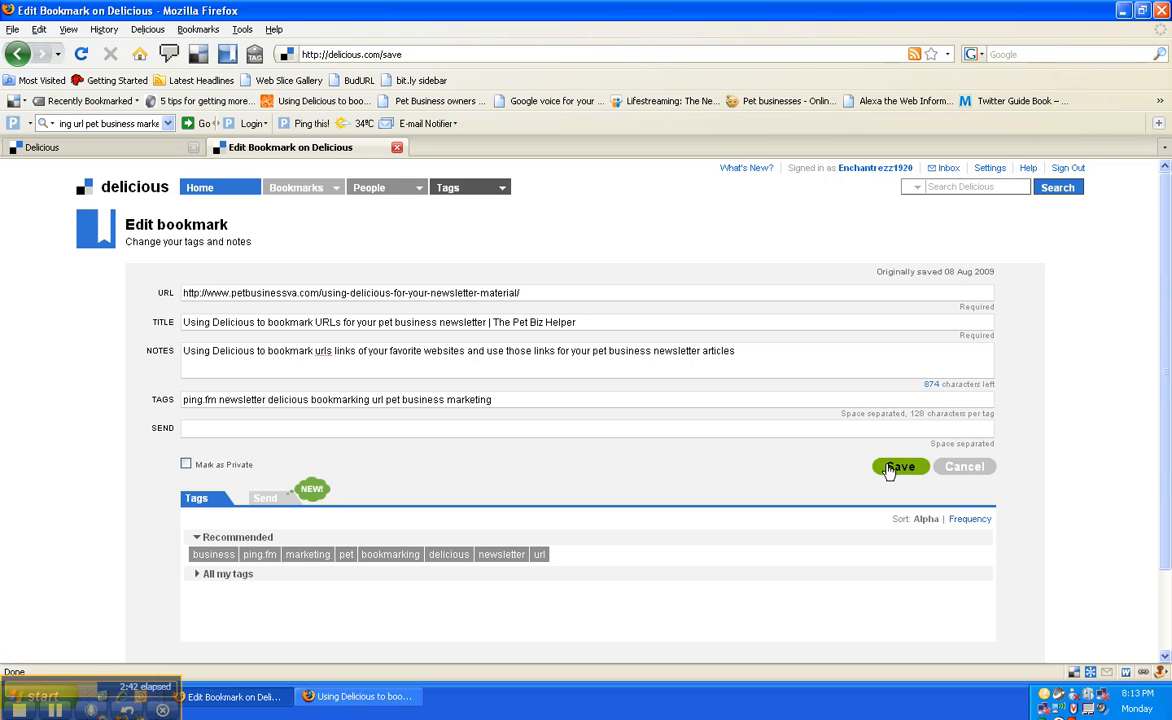
pyautogui.click(900, 468)
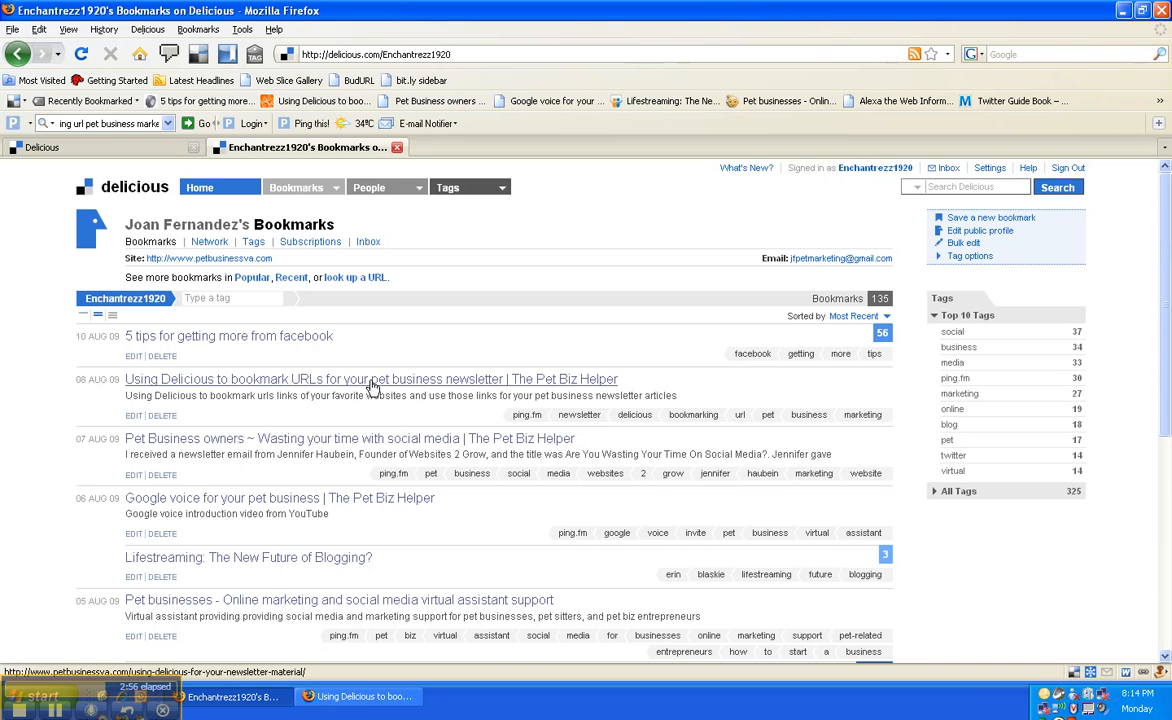
pyautogui.moveTo(436, 340)
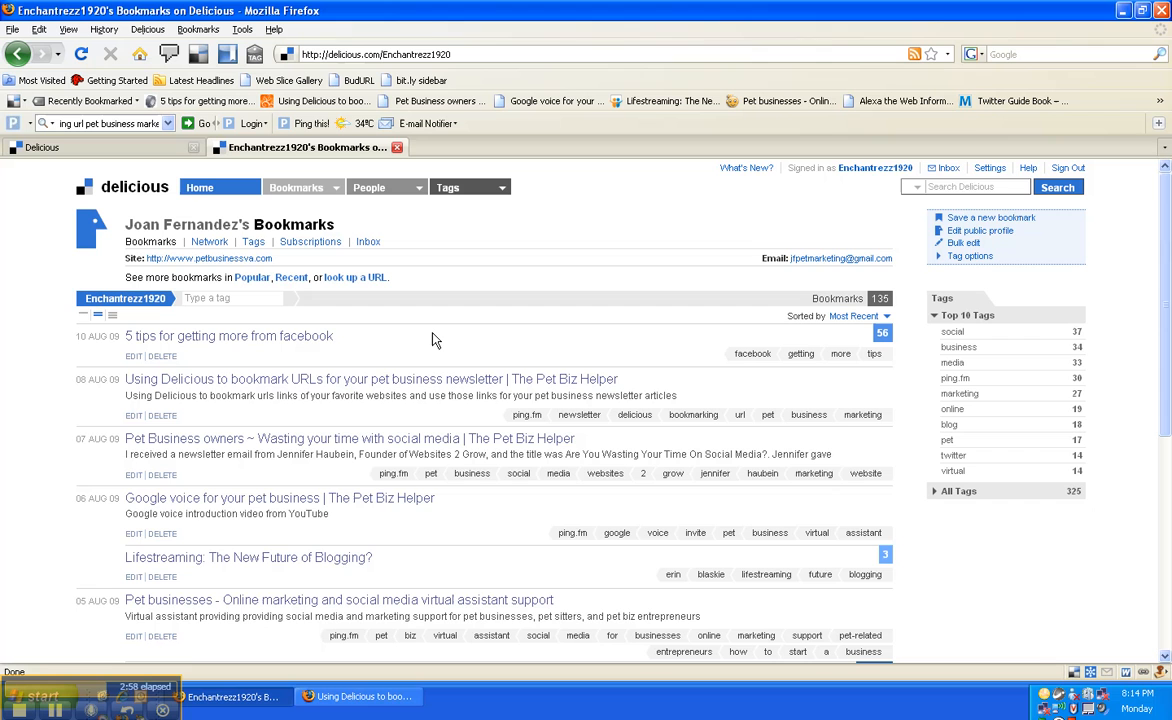